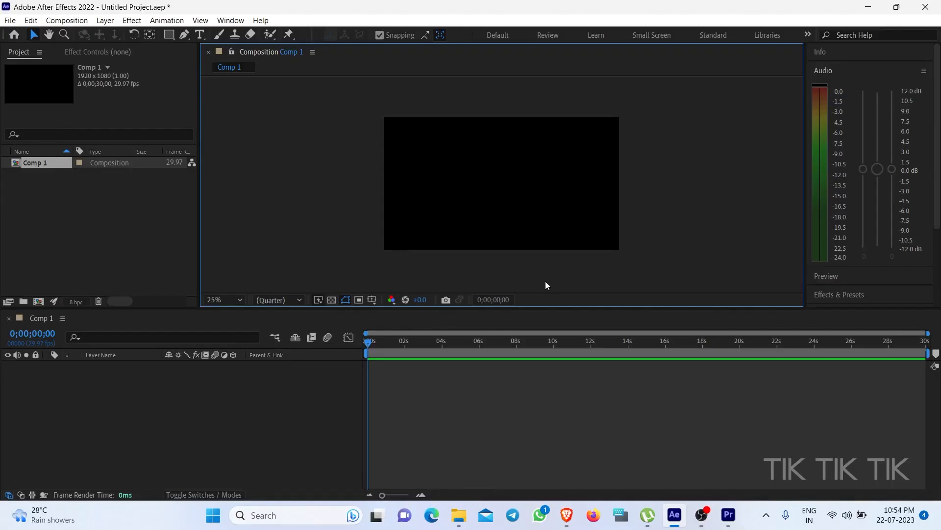
pyautogui.moveTo(207, 382)
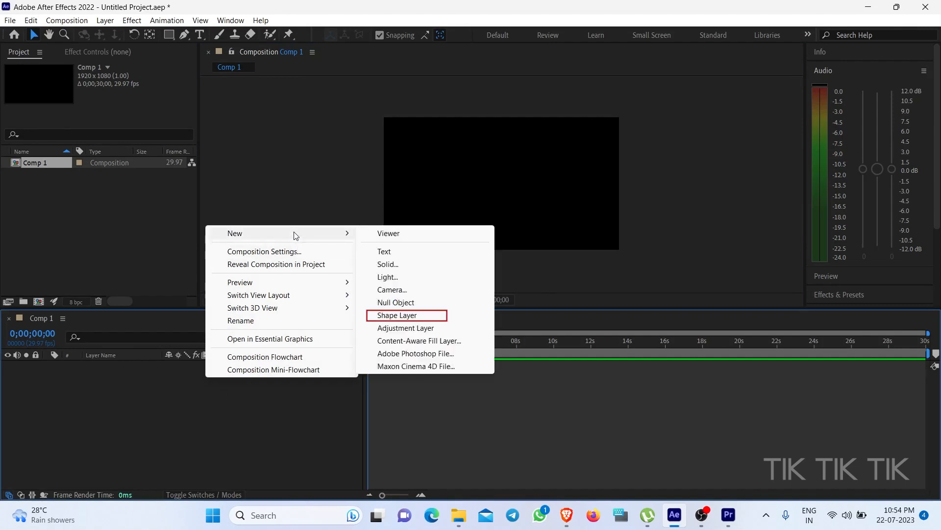
pyautogui.moveTo(401, 323)
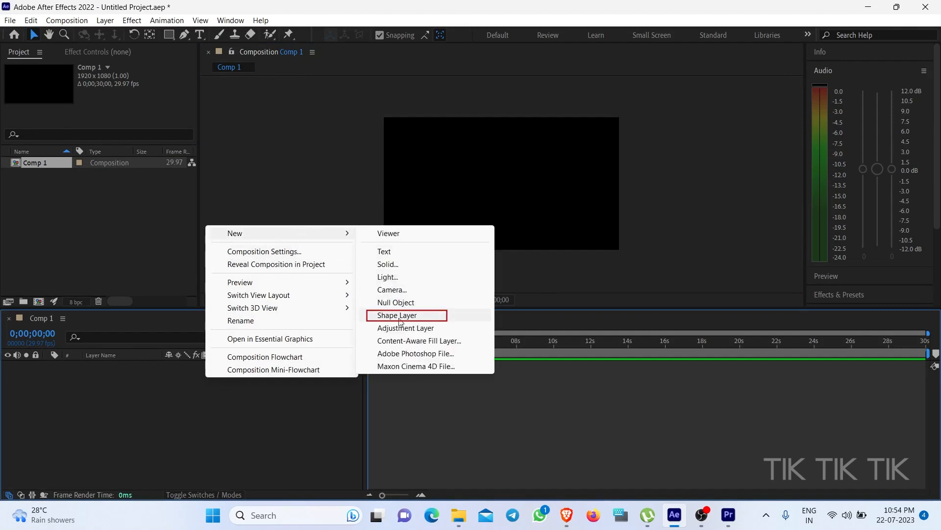
# Add an empty Shape Layer 1 to Comp 1 and open the grid and guide options.
pyautogui.click(396, 314)
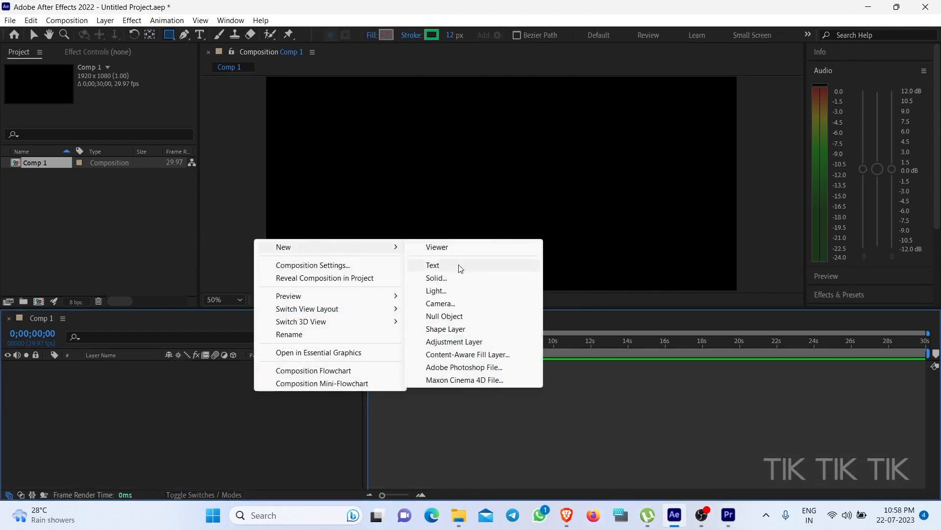
pyautogui.click(445, 328)
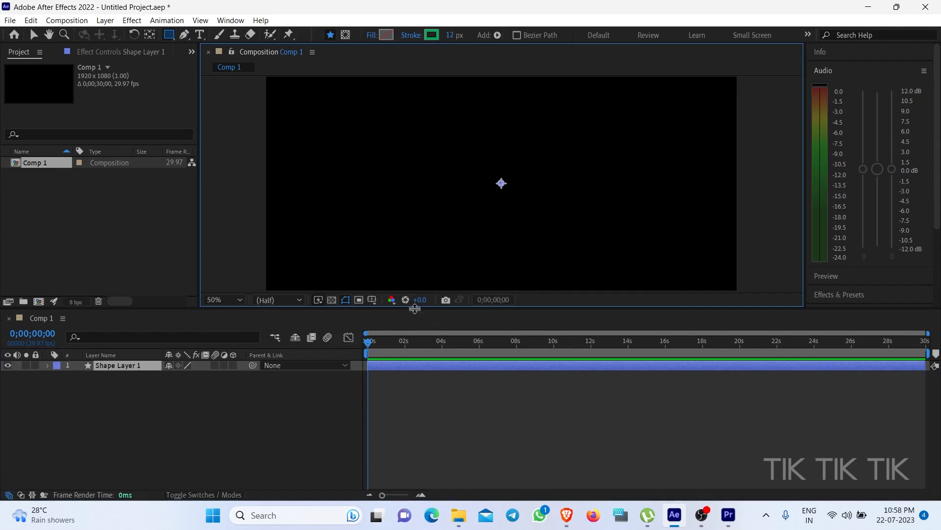
pyautogui.click(372, 300)
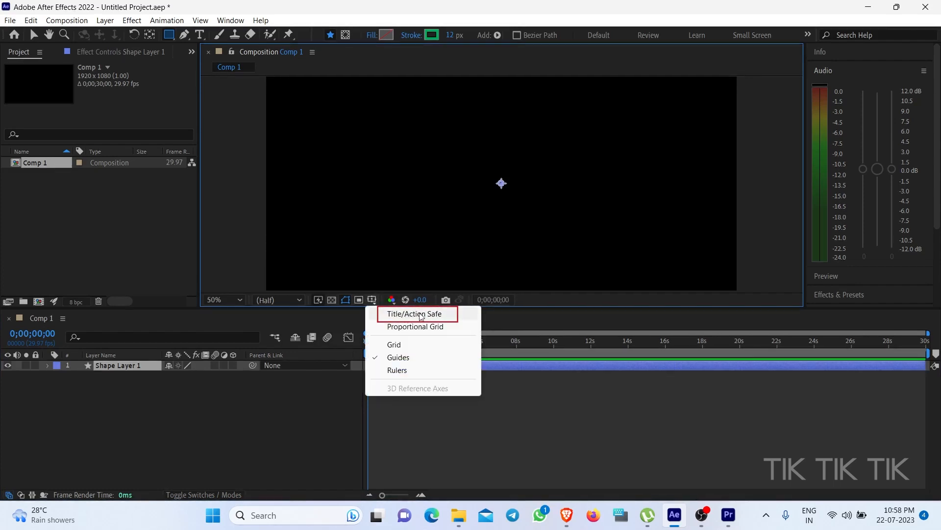
# Show title/action safe guides and pen-draw a vertical line from top to centre.
pyautogui.click(414, 313)
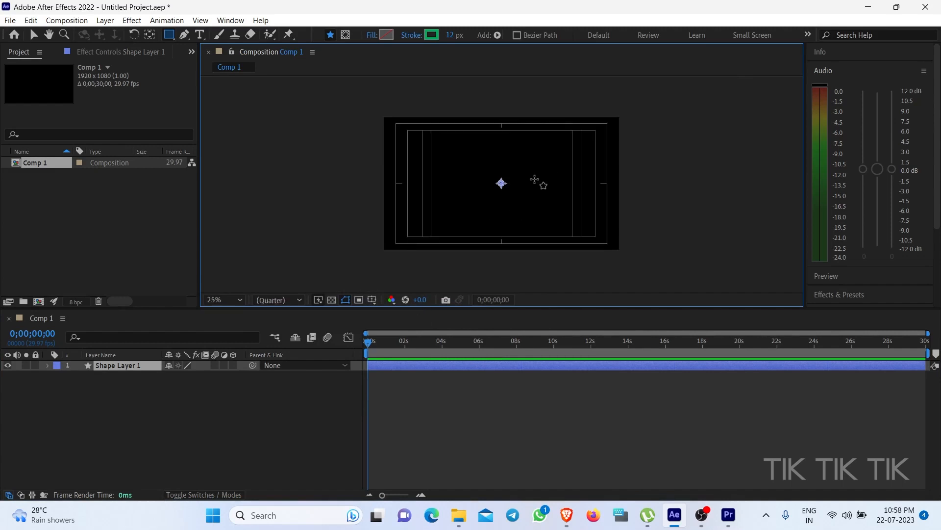
pyautogui.click(215, 300)
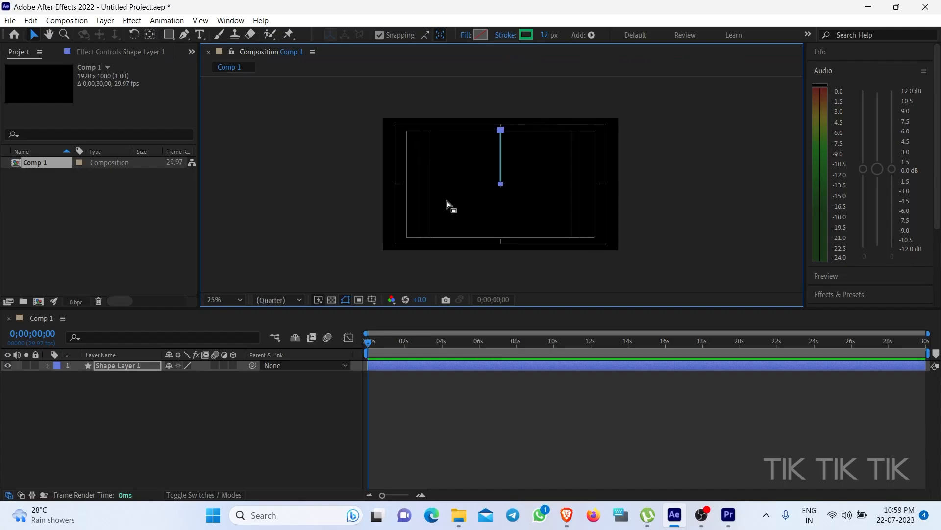
# Add a Repeater to Shape Layer 1 and expand Repeater 1's Copies and Offset settings.
pyautogui.click(591, 35)
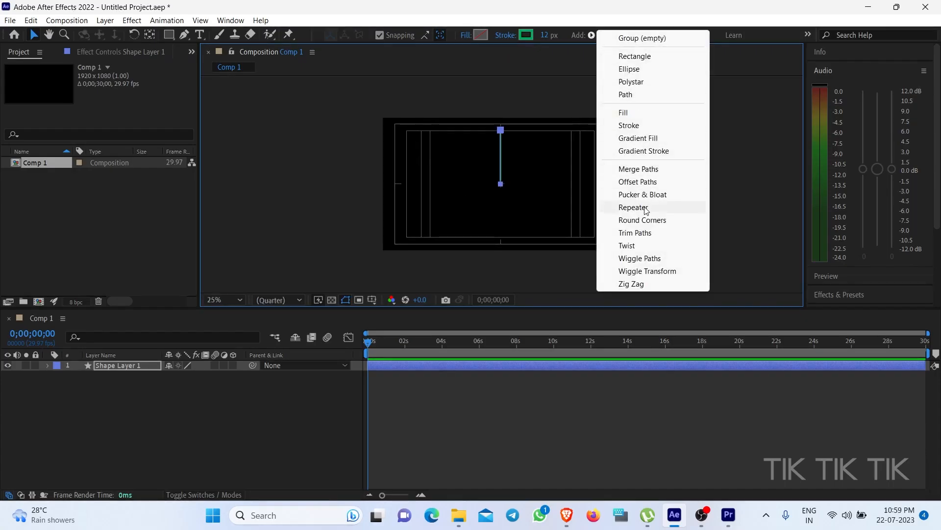
pyautogui.click(633, 207)
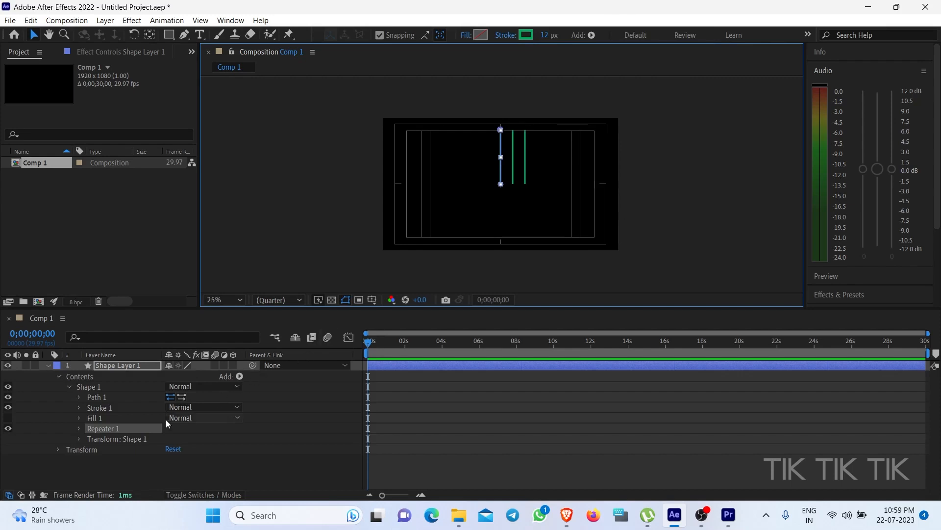
pyautogui.click(79, 428)
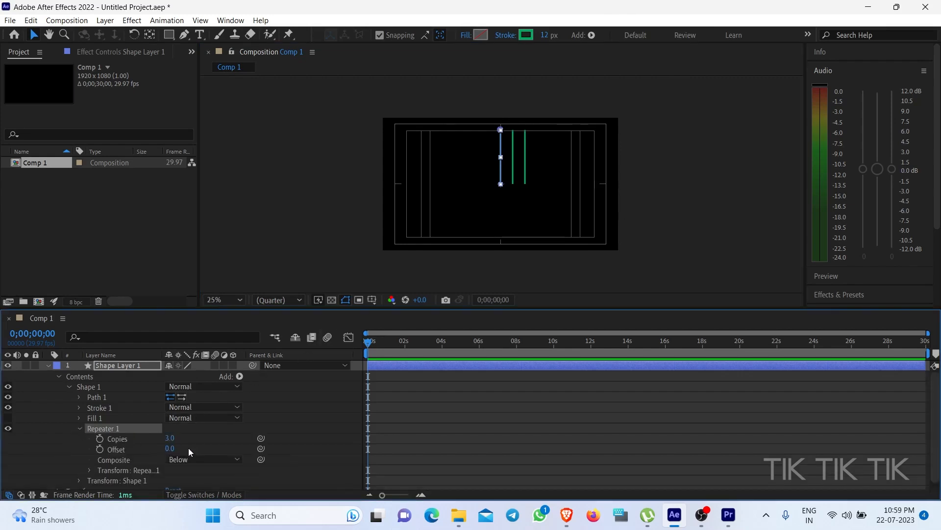